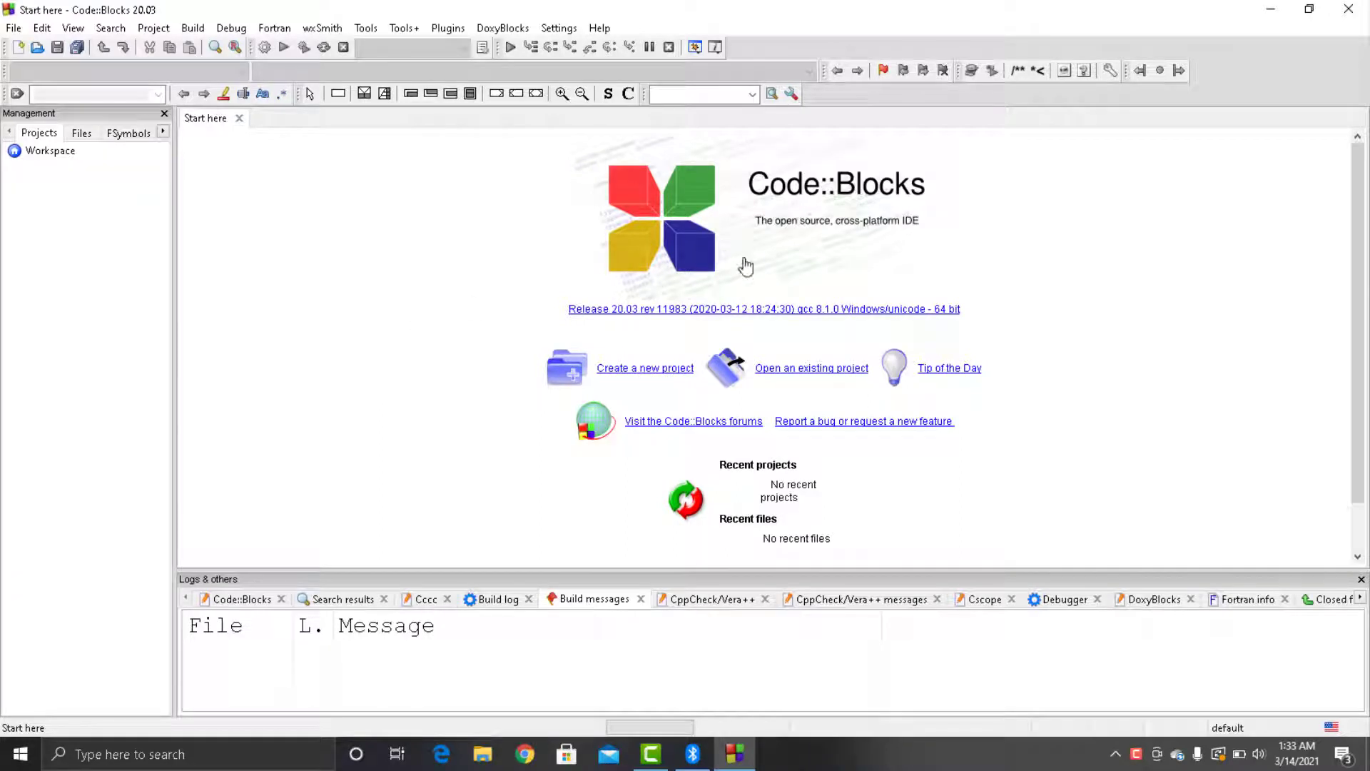
mouse_move(580, 354)
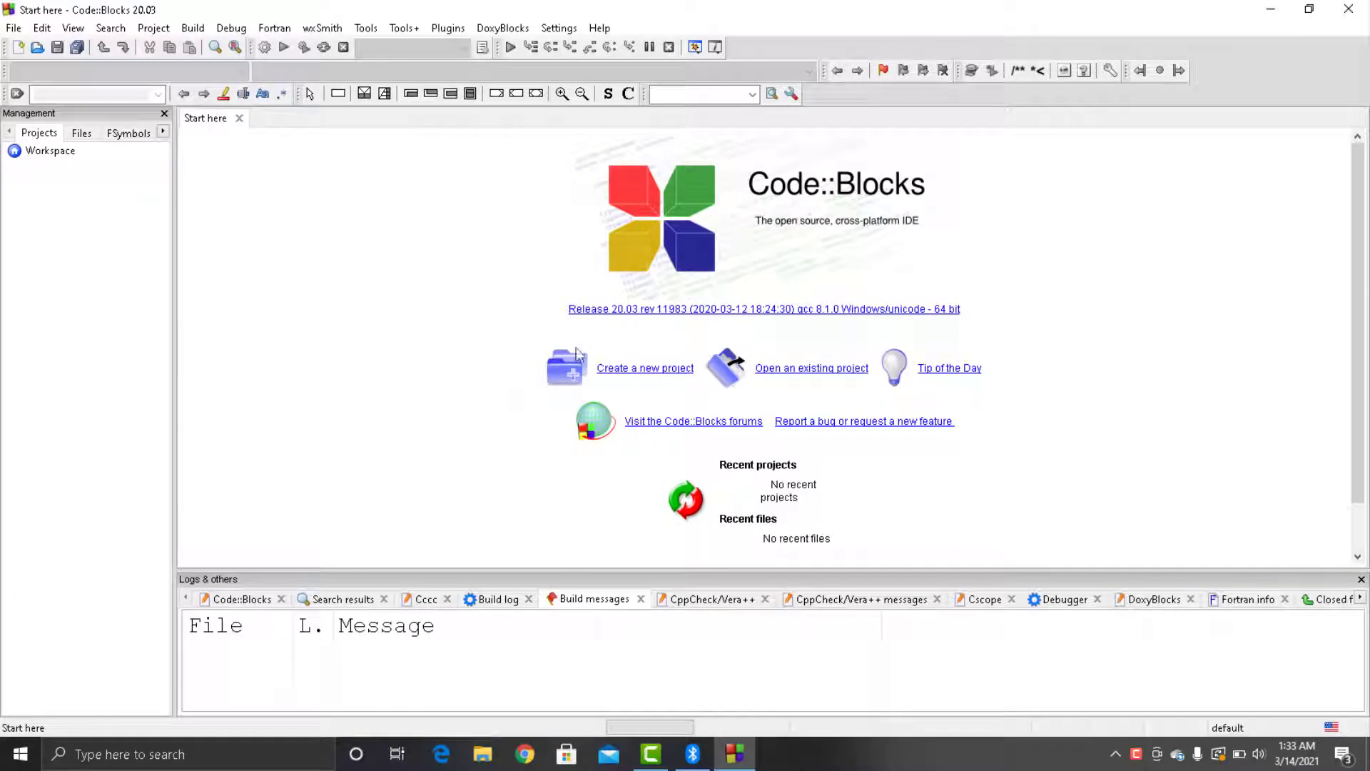
mouse_move(585, 275)
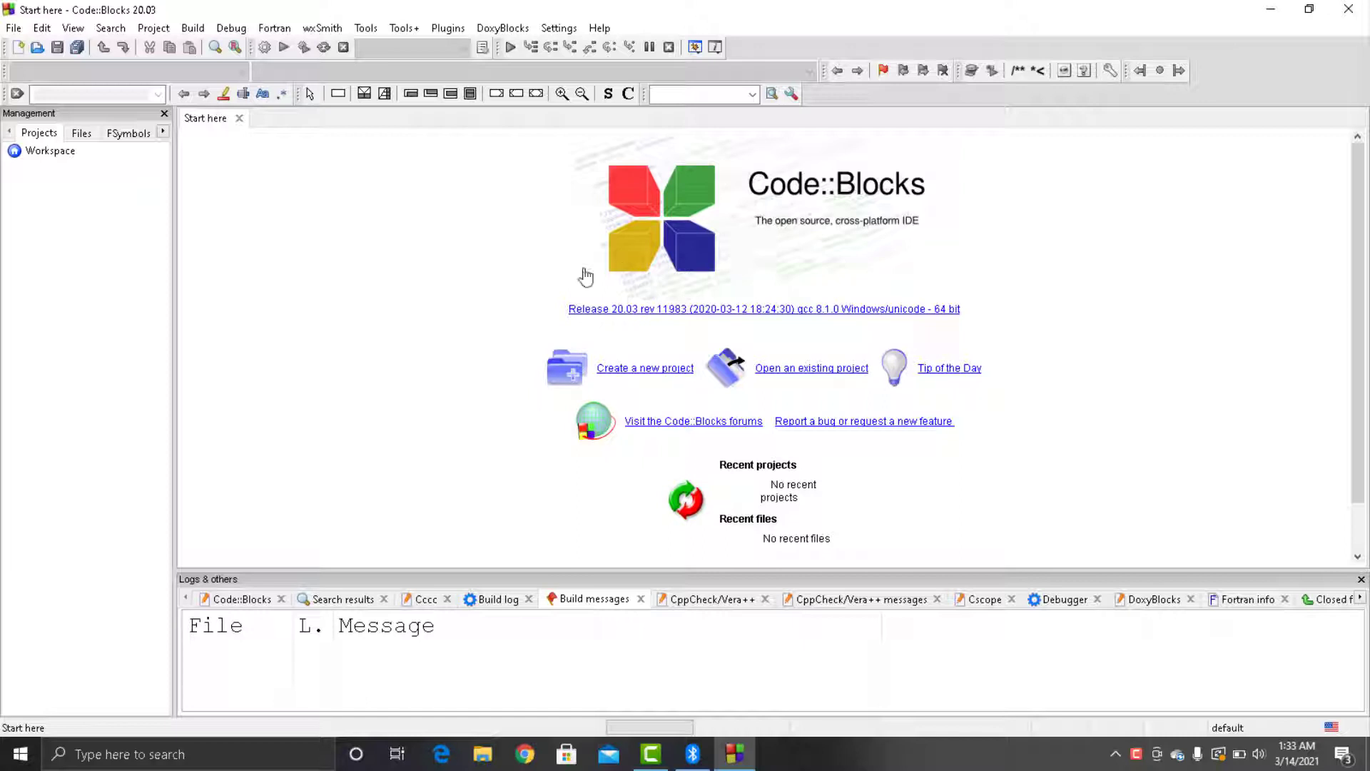
mouse_move(411, 305)
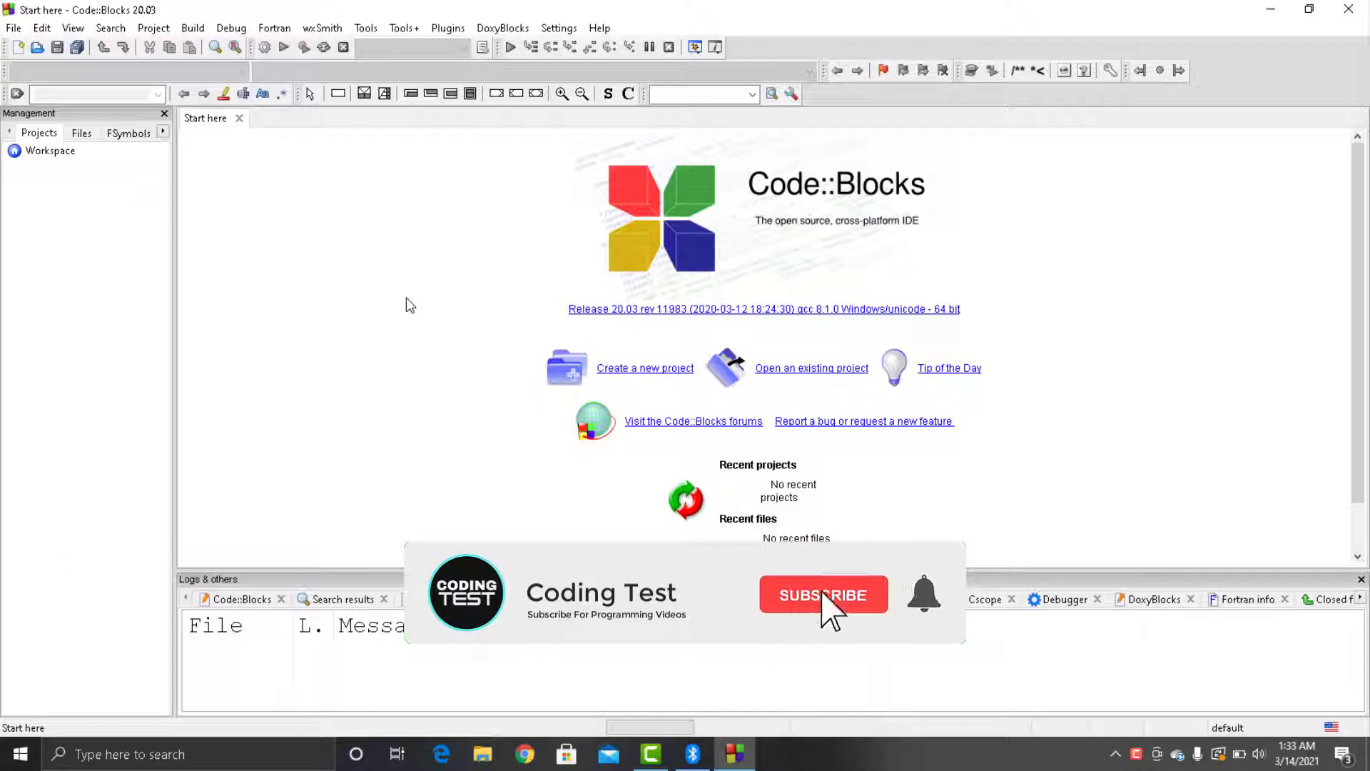
Start a new source file, declare int x = 5 and write an if with condition x>4
left_click(822, 596)
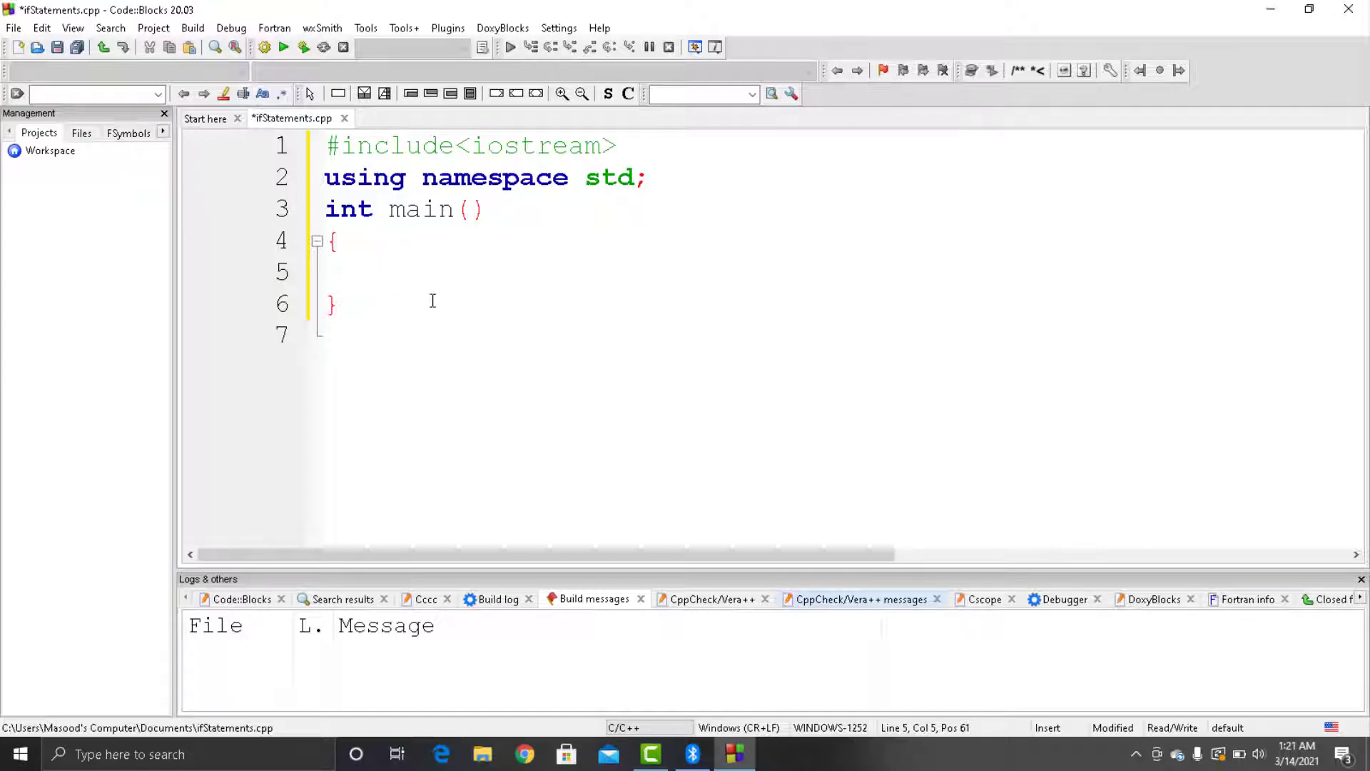
type("int x")
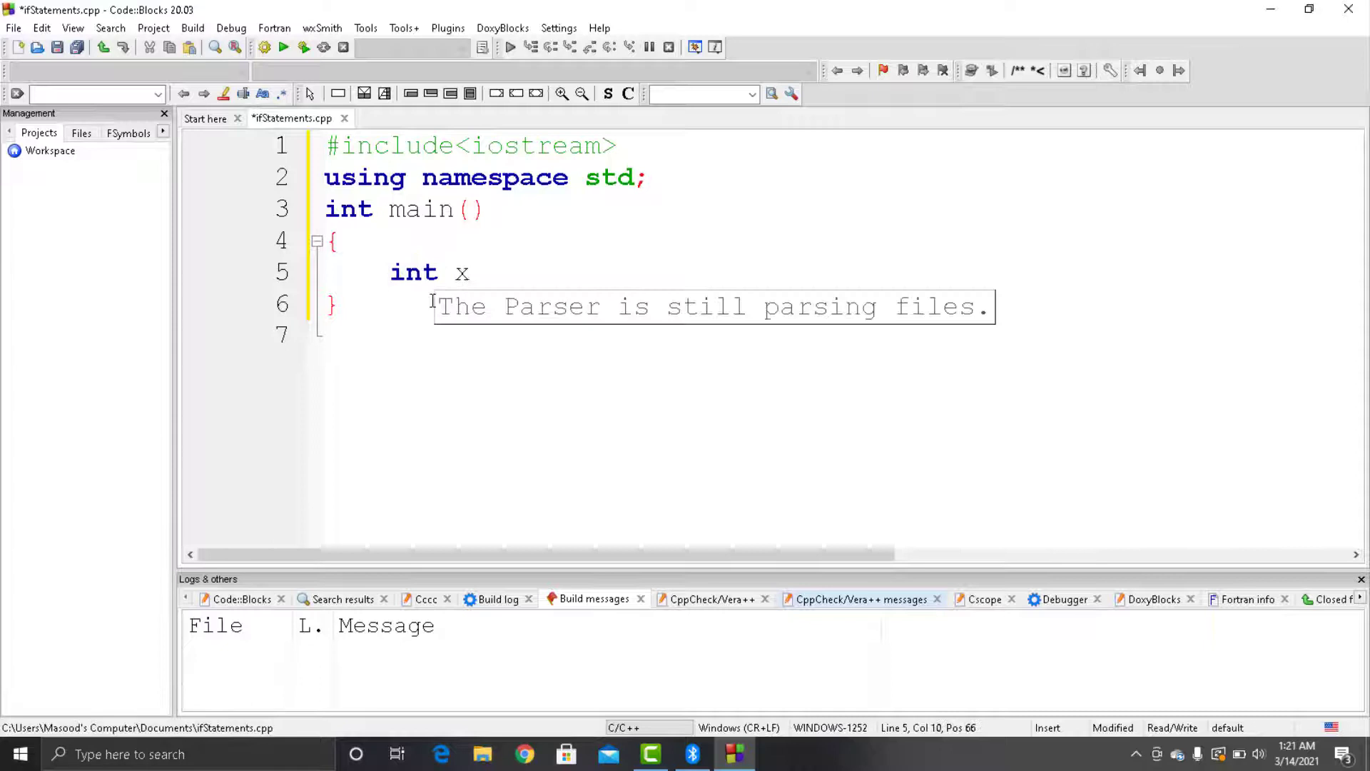
type("= 5;")
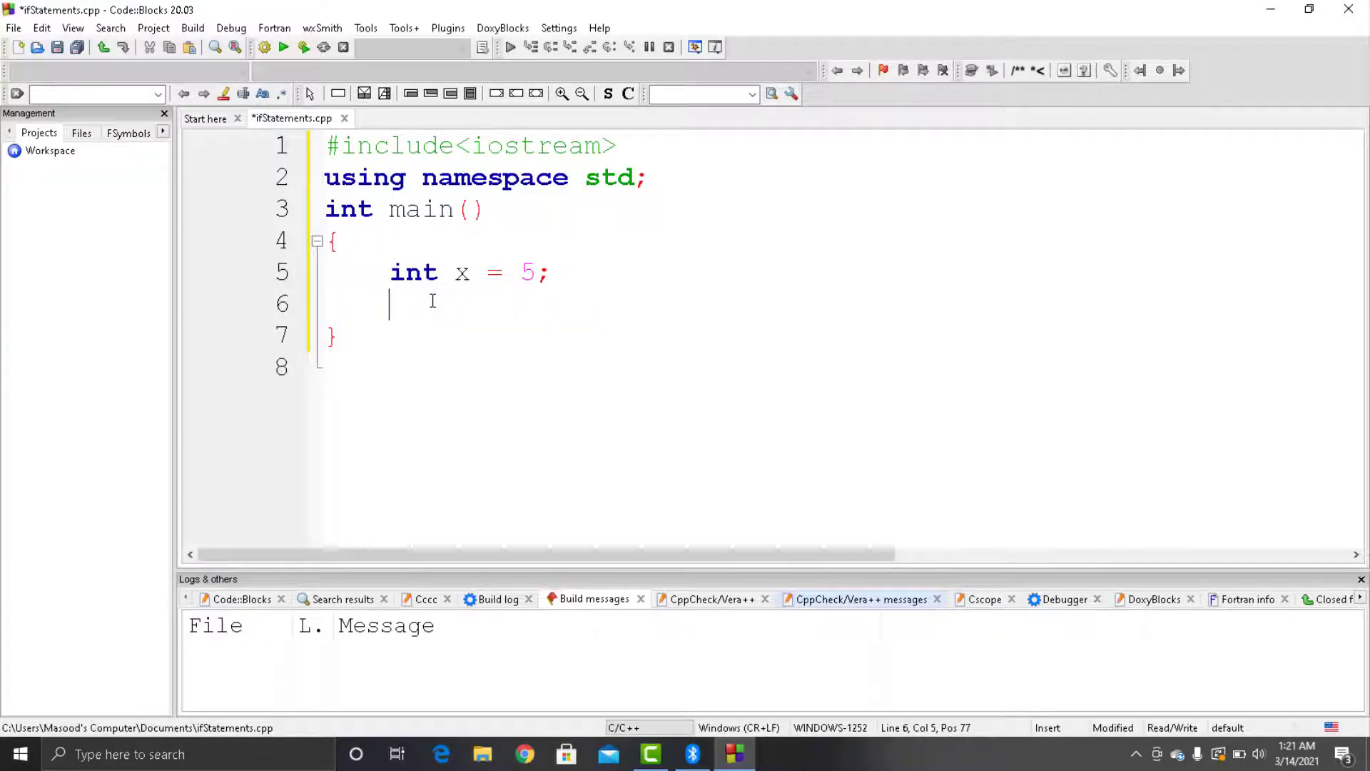
type("if(condition)")
type("//statement")
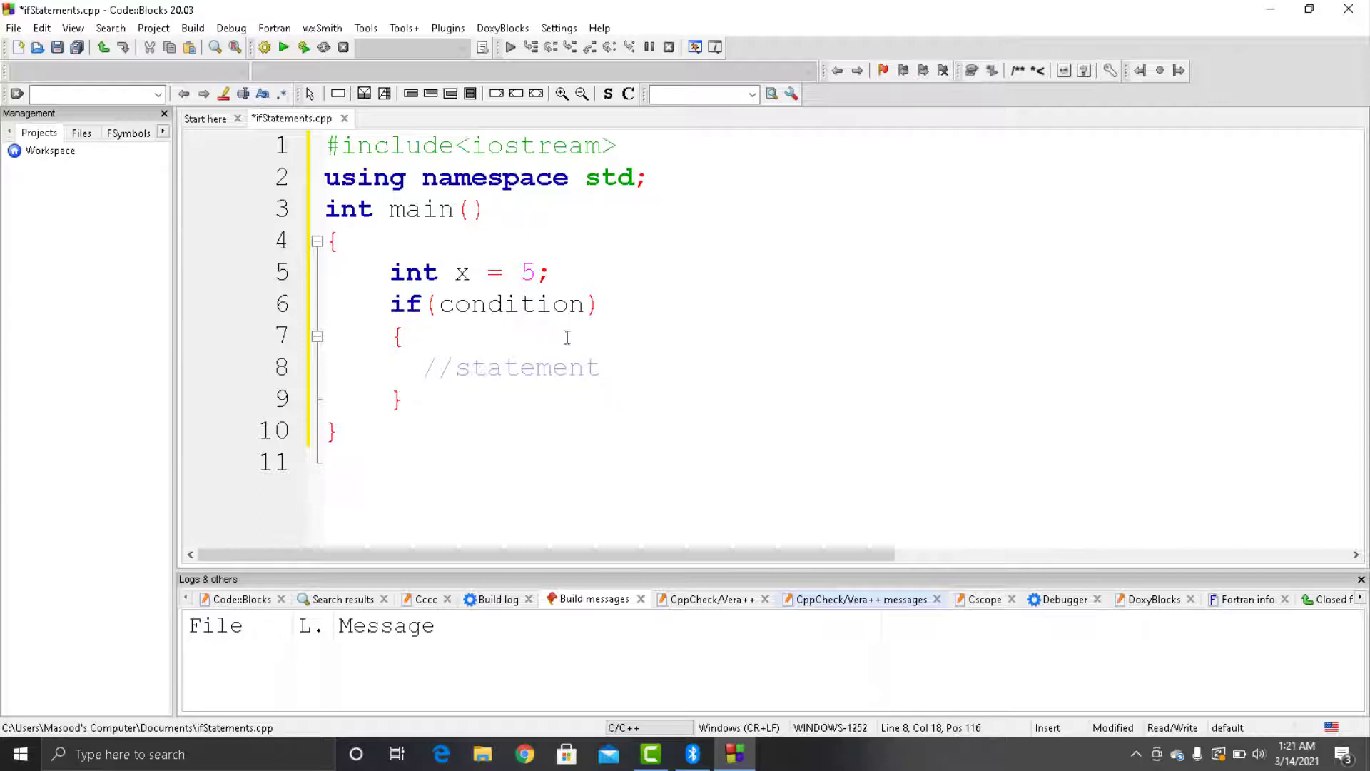
double_click(514, 304)
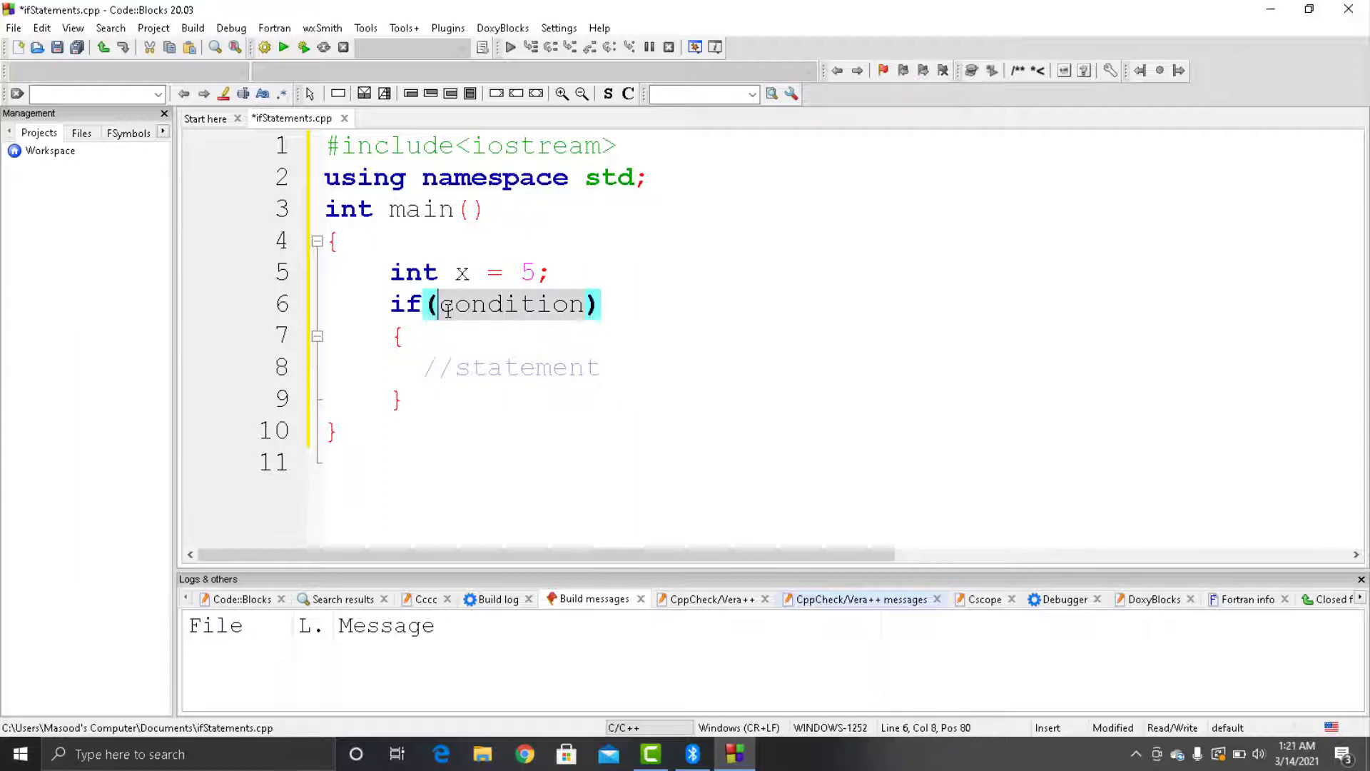
key("Delete")
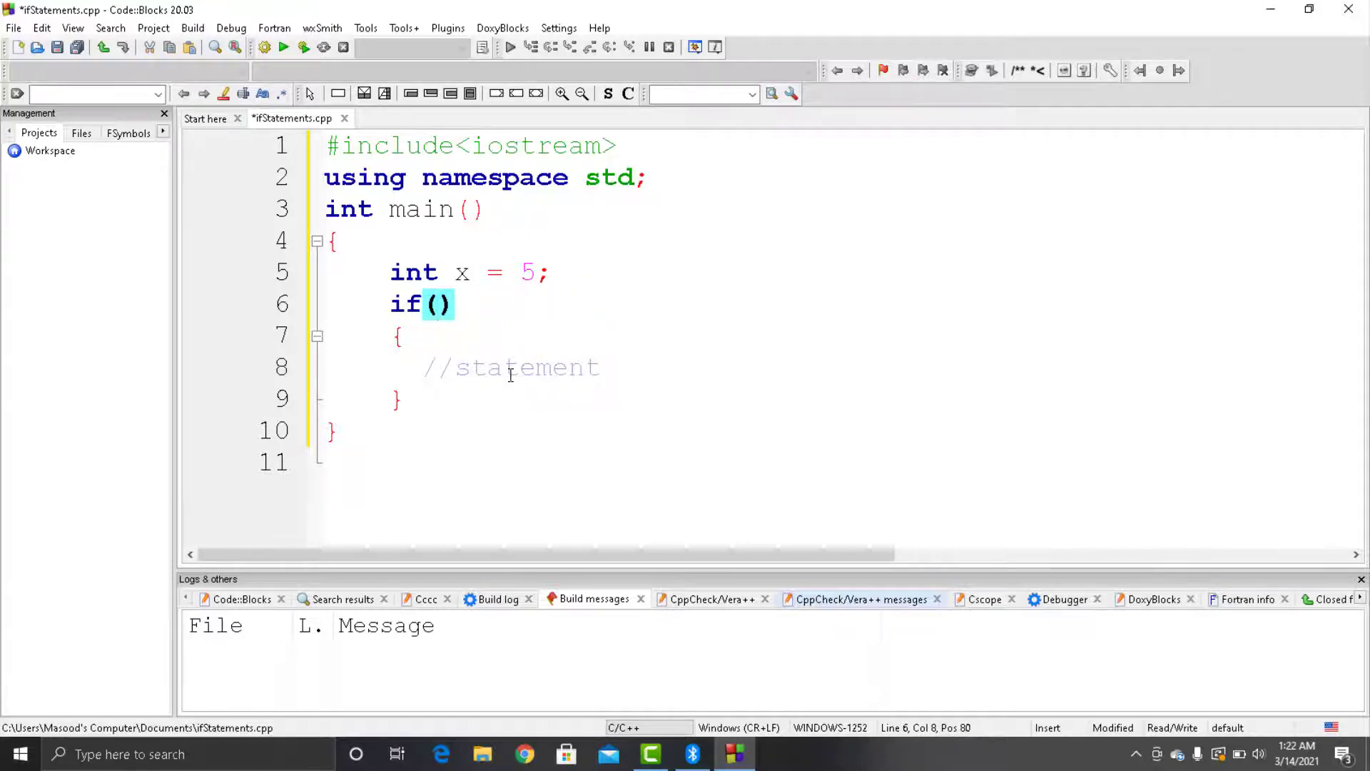
type("x>")
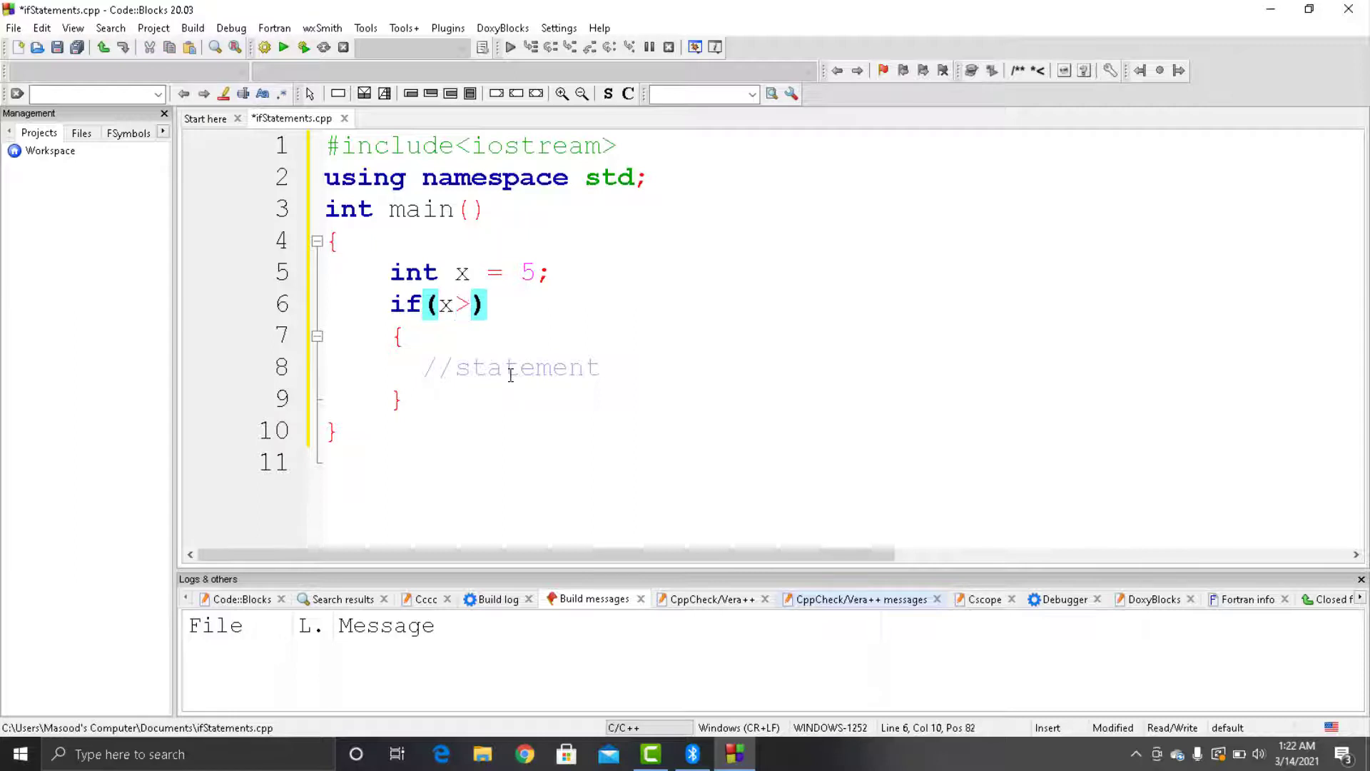
Add a cout printing "the number is greater than 4" and build and run the program
type("cout<")
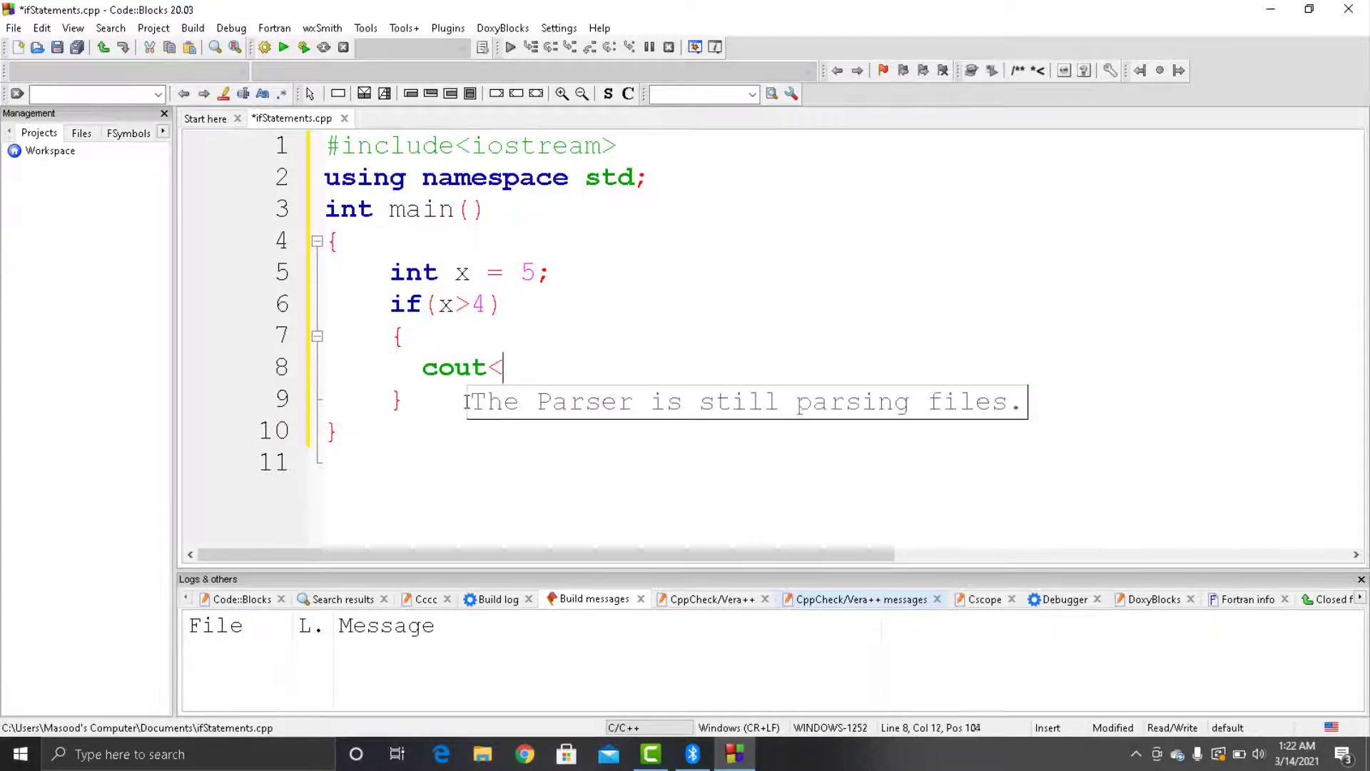
type("<\"the number is greater than 4")
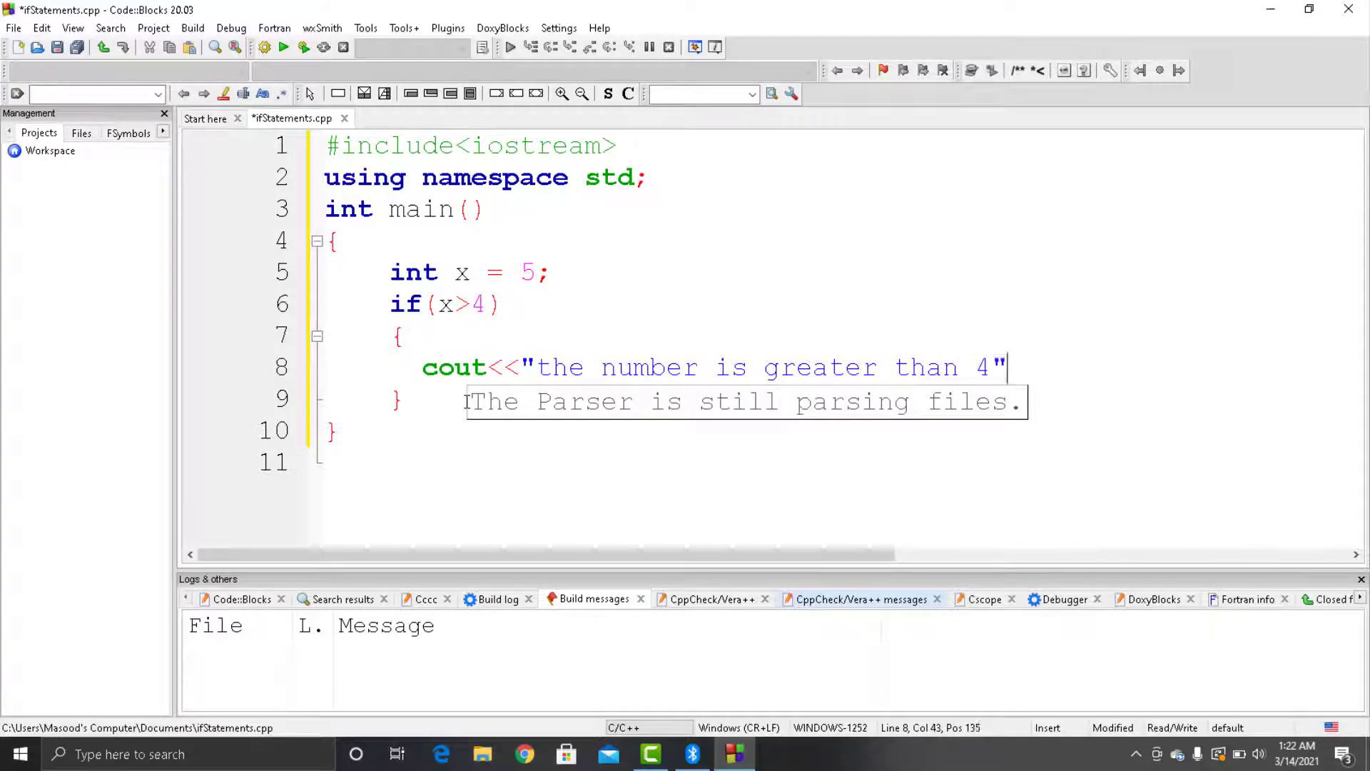
left_click(302, 47)
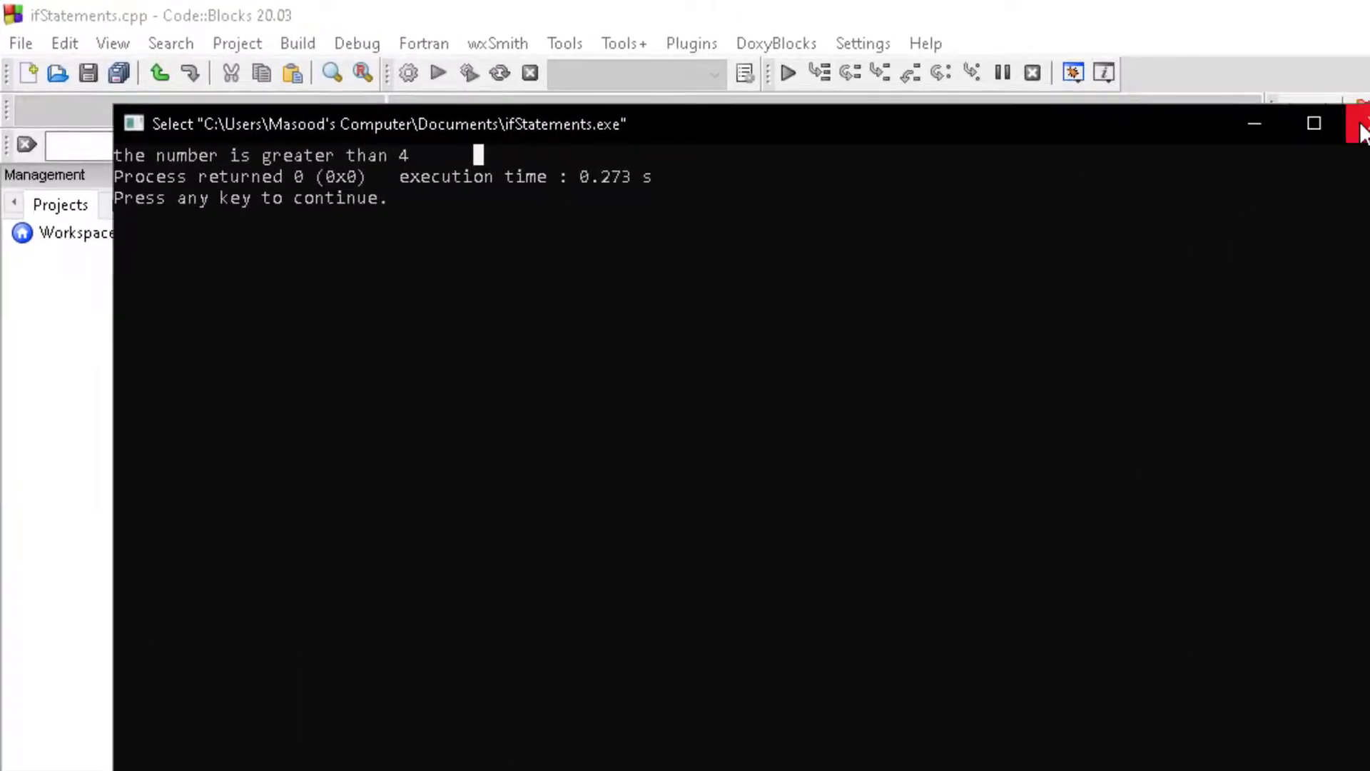
Close the console window after seeing the greater-than-4 message
left_click(1359, 123)
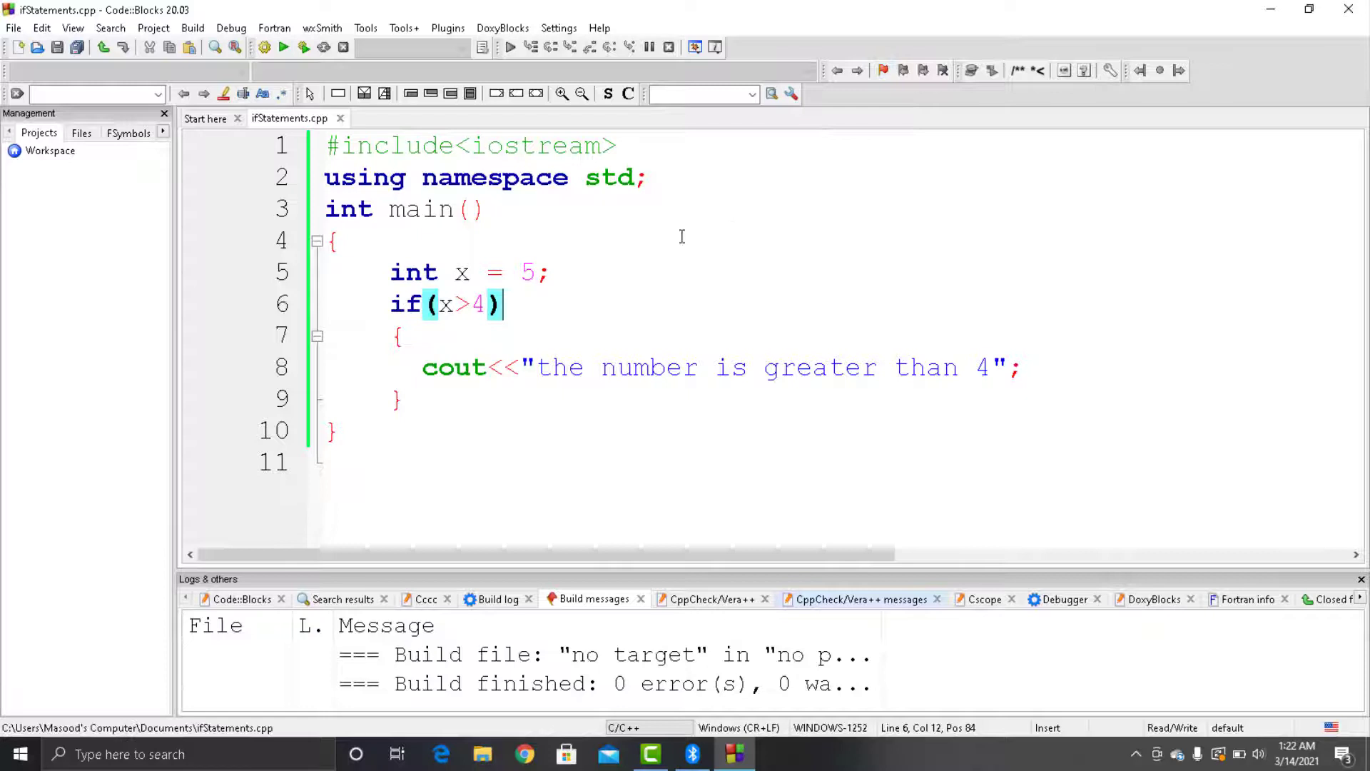
mouse_move(556, 246)
type("<<endl")
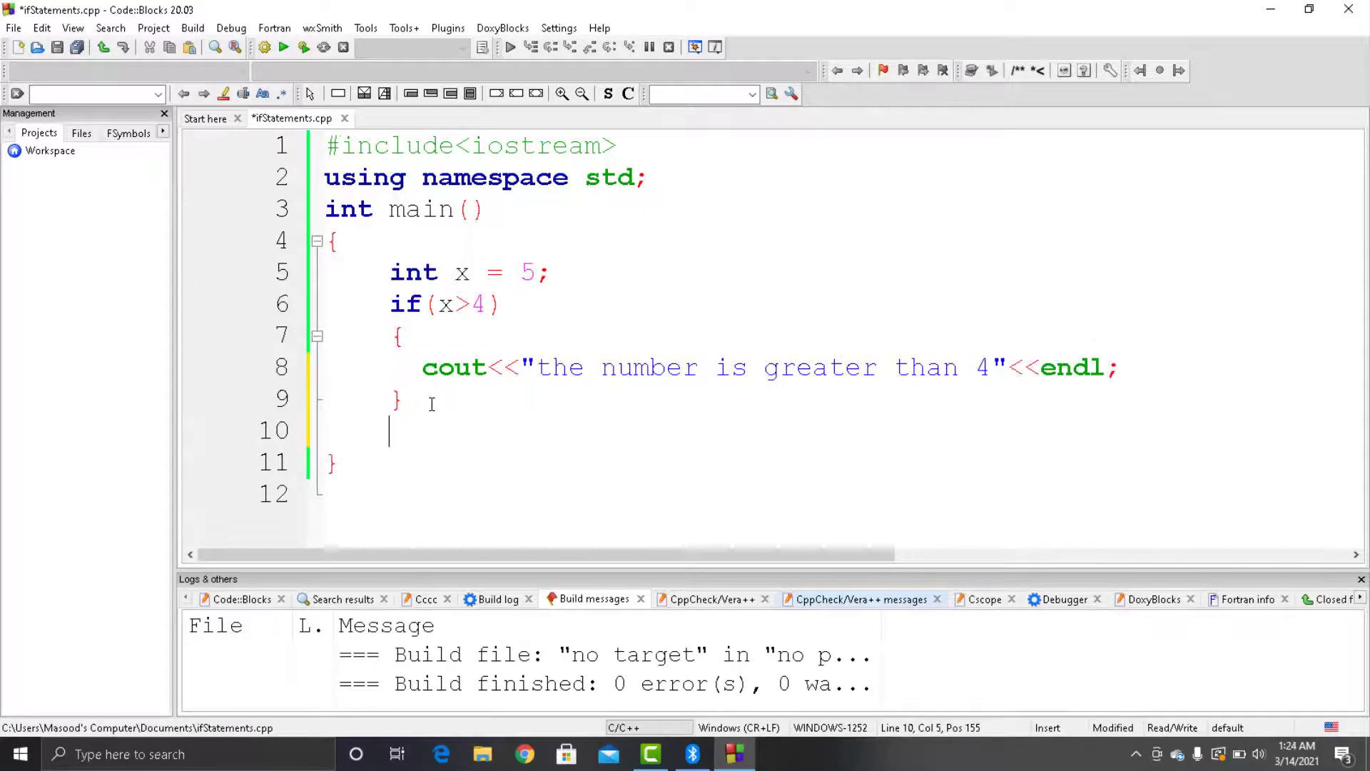
Write if(x<10) with a cout for "the number is also less than 10" and save
type("if(x)")
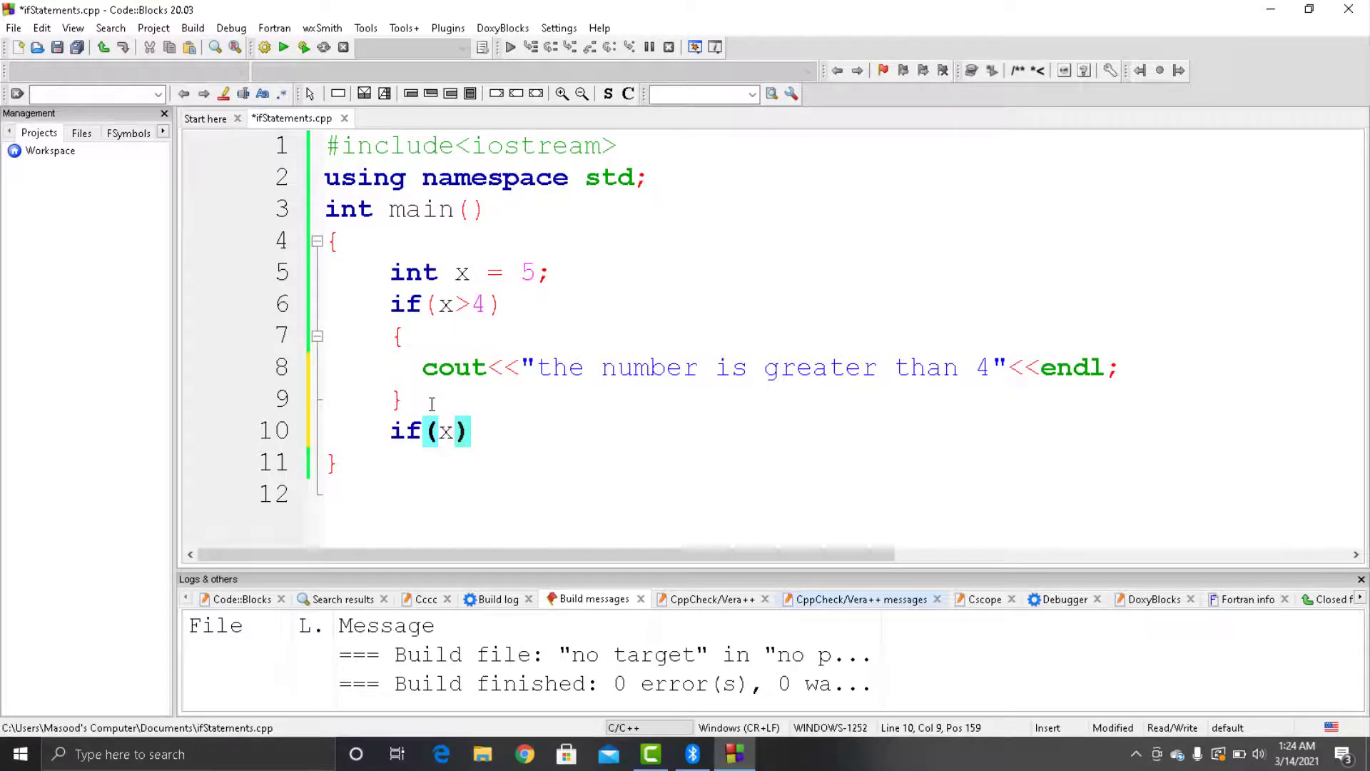
type("<10")
type("cout<<\"t")
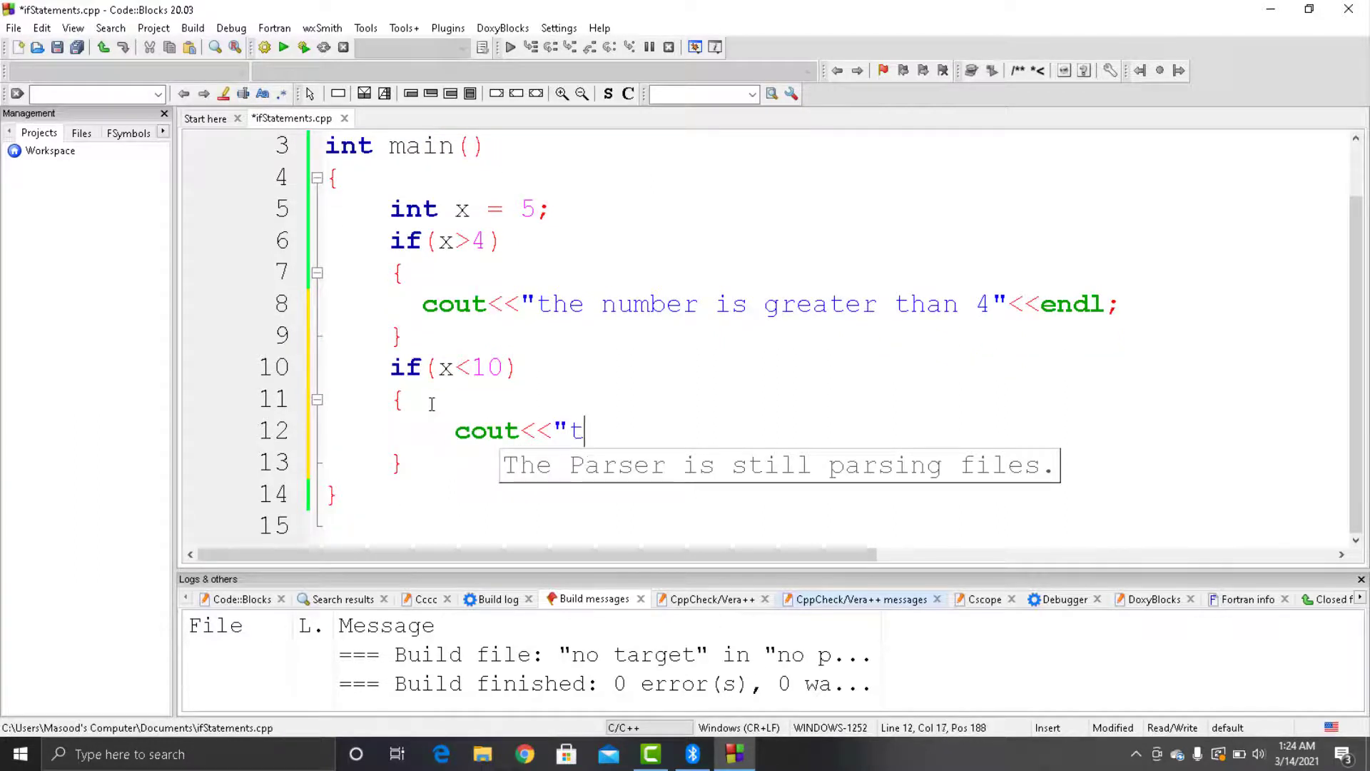
type("he number is also less than 10:")
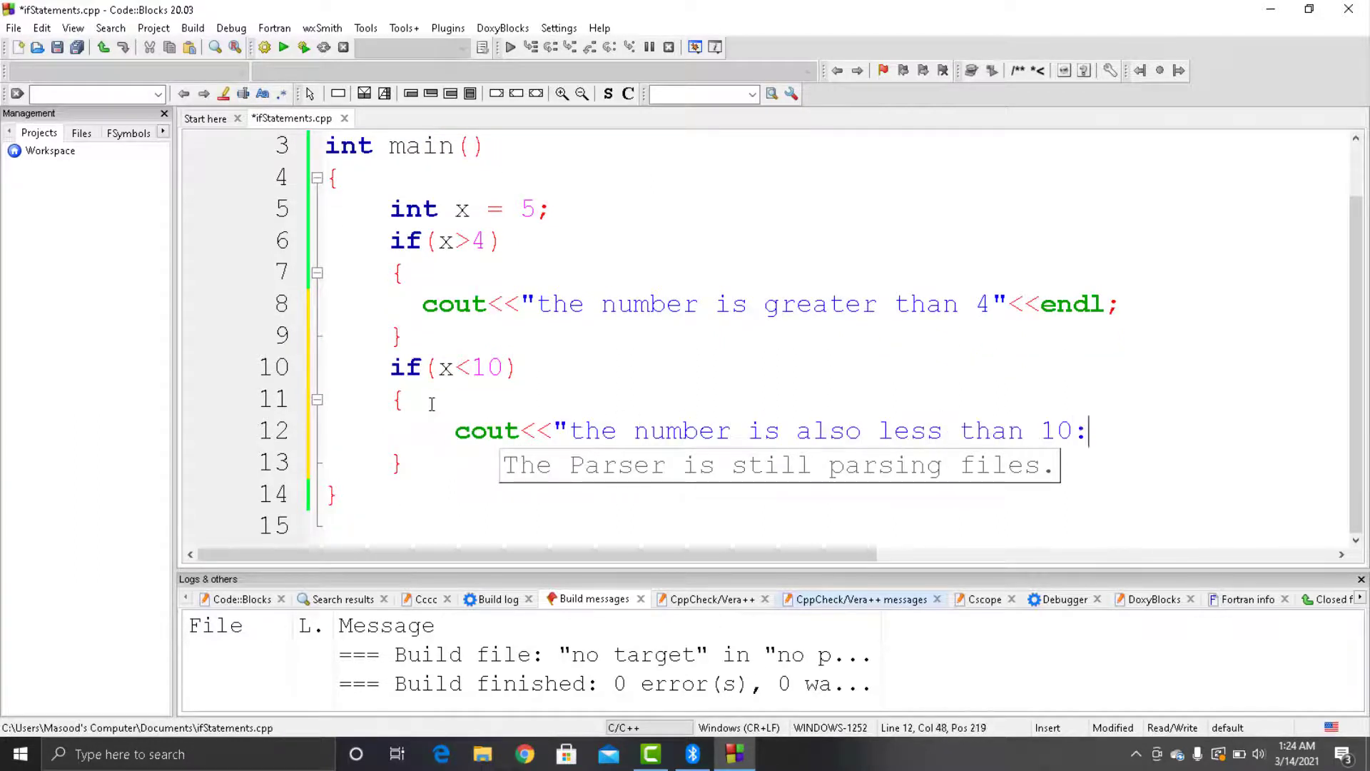
left_click(283, 47)
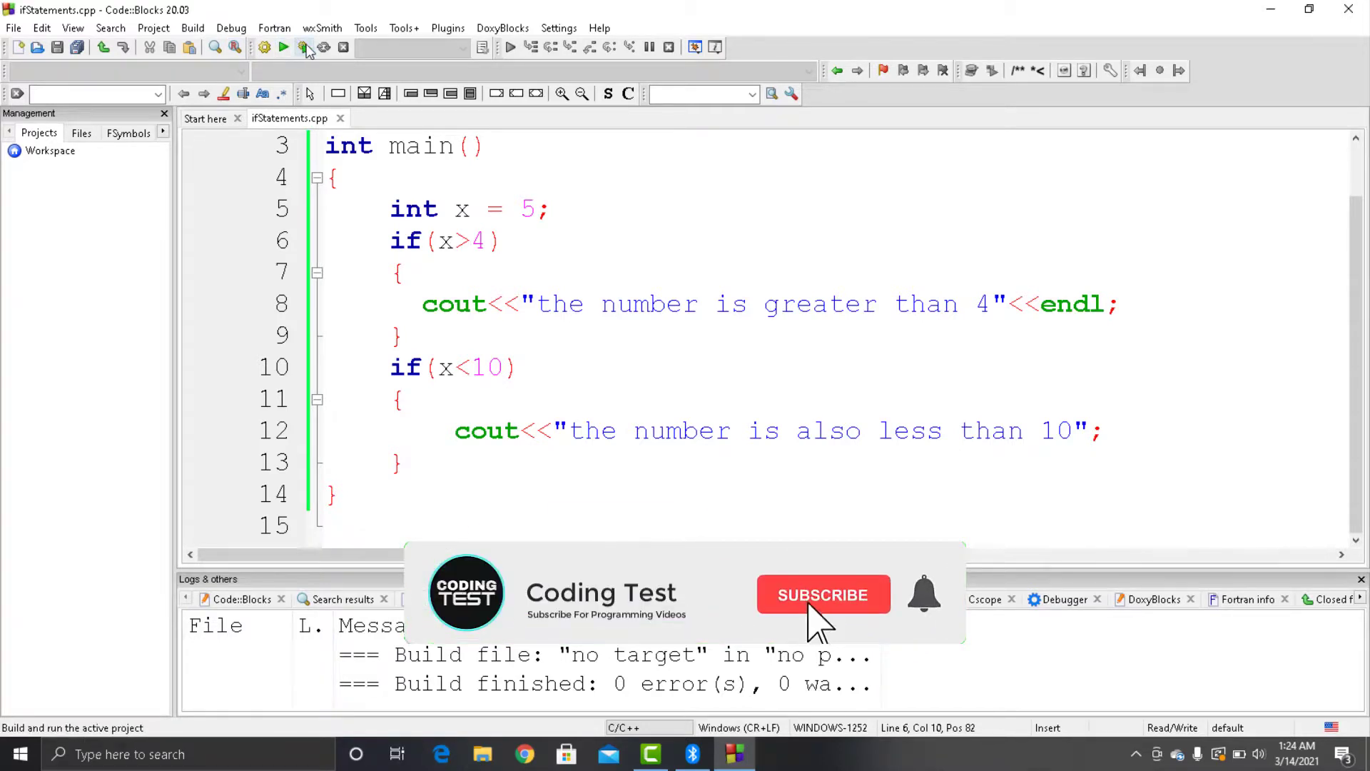
Build and run ifStatements.cpp with both if blocks
left_click(822, 594)
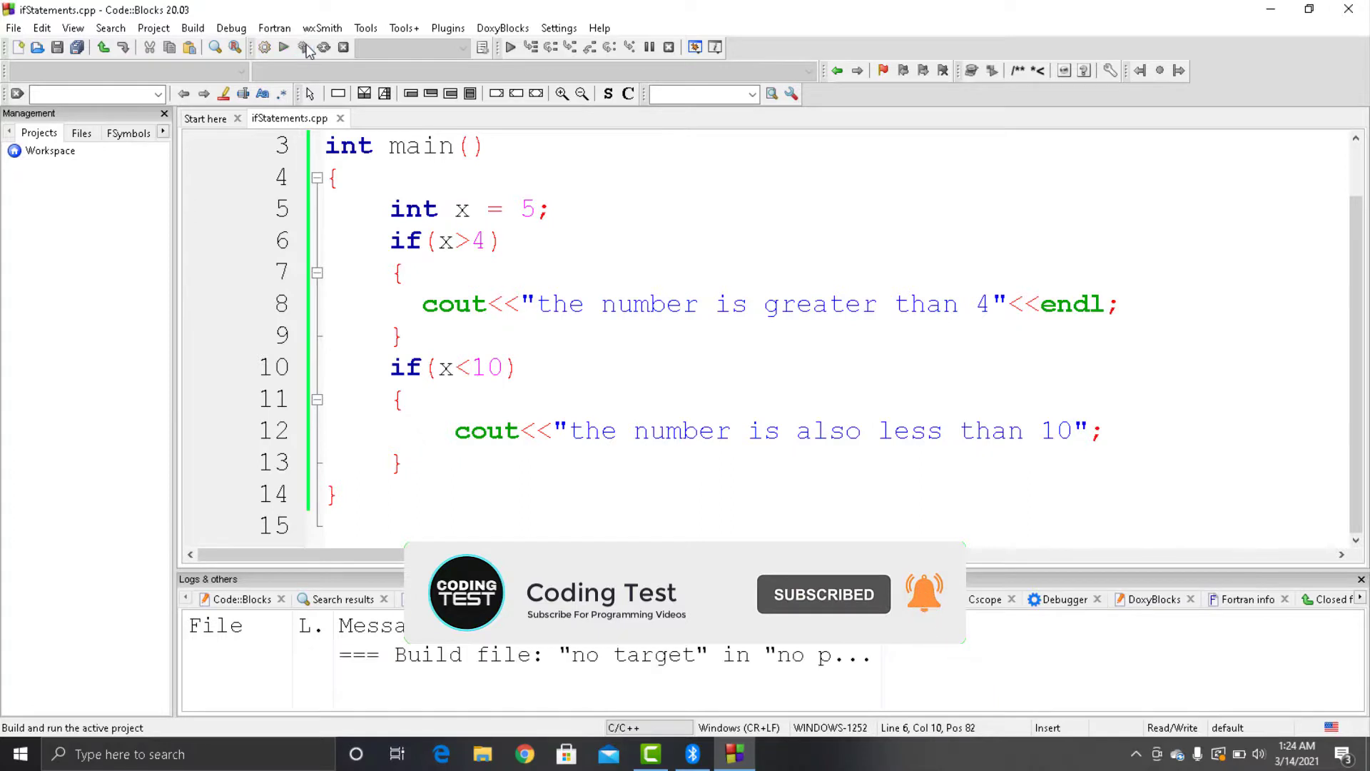
left_click(468, 241)
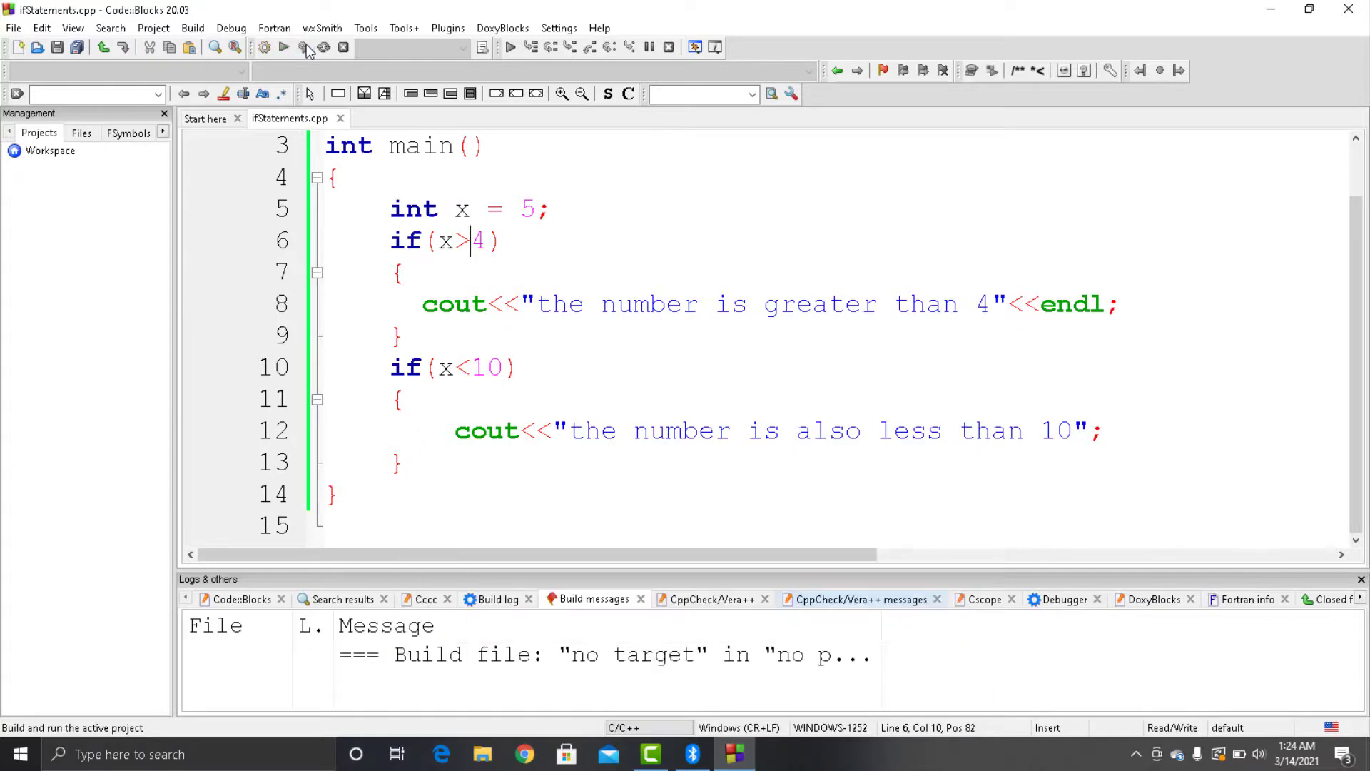